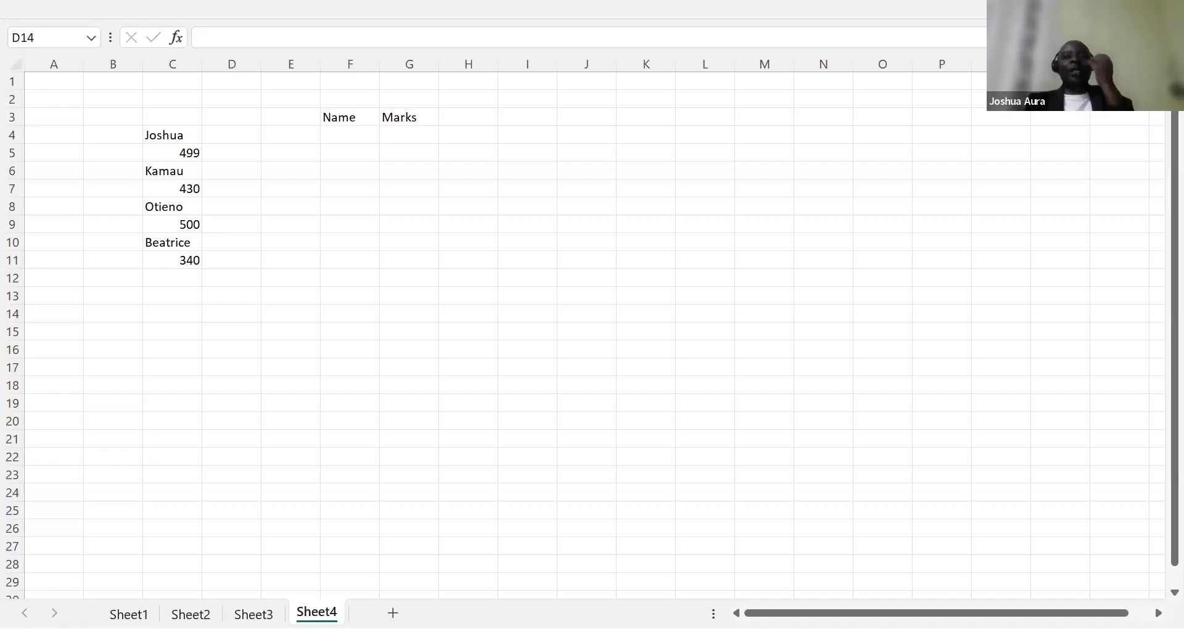
mouse_move(252, 326)
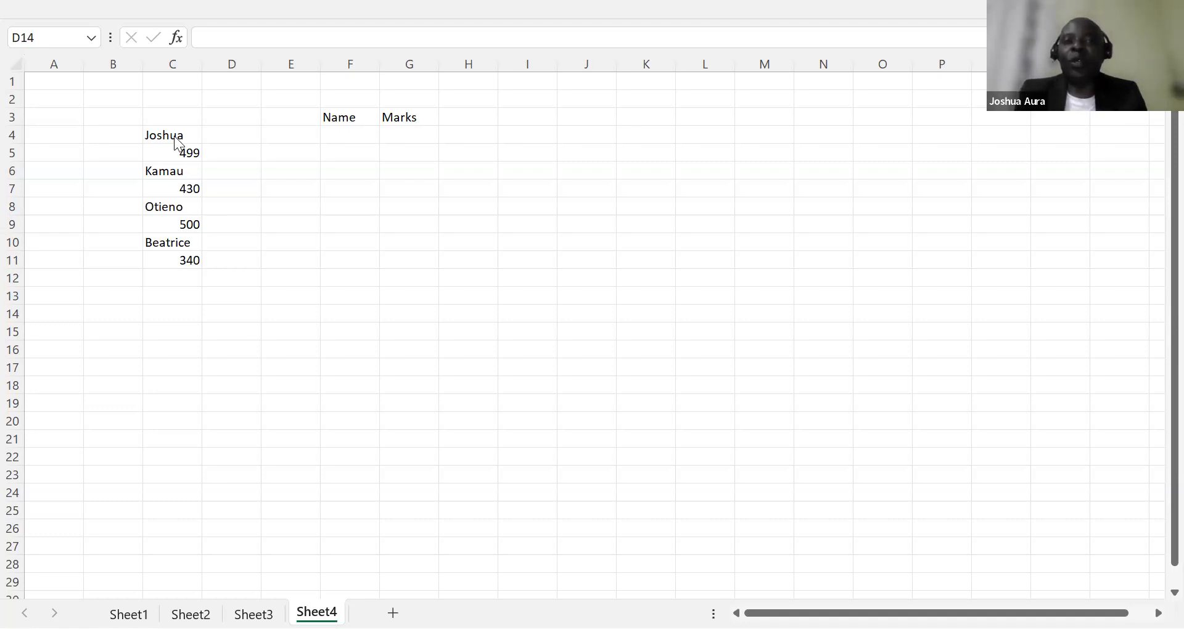
mouse_move(155, 143)
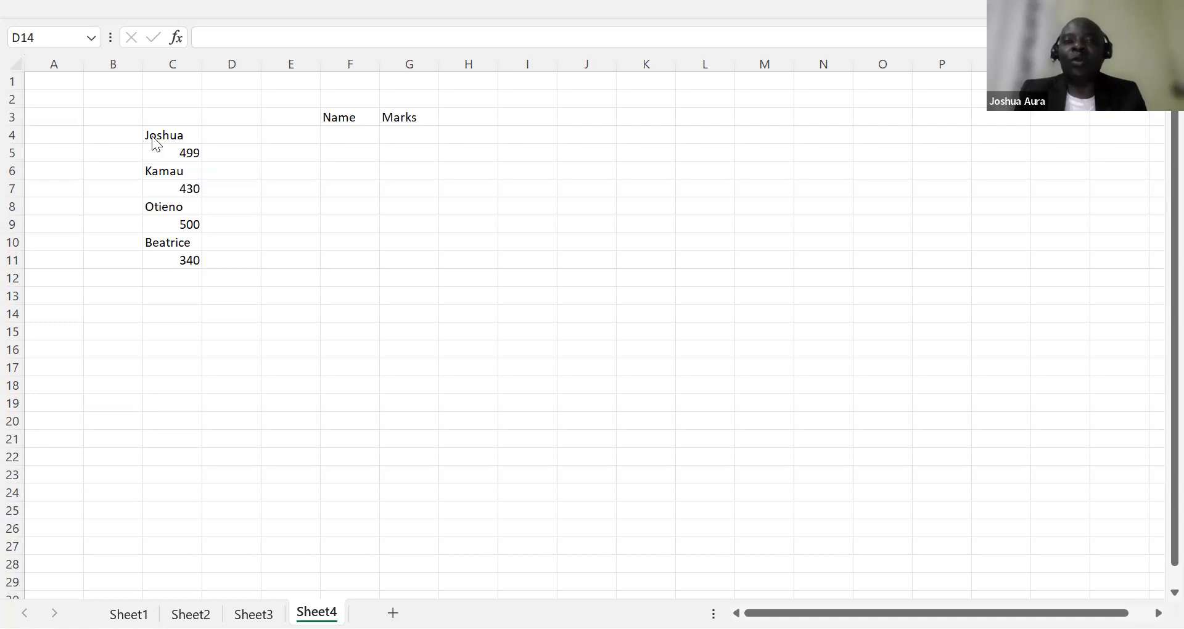
mouse_move(183, 165)
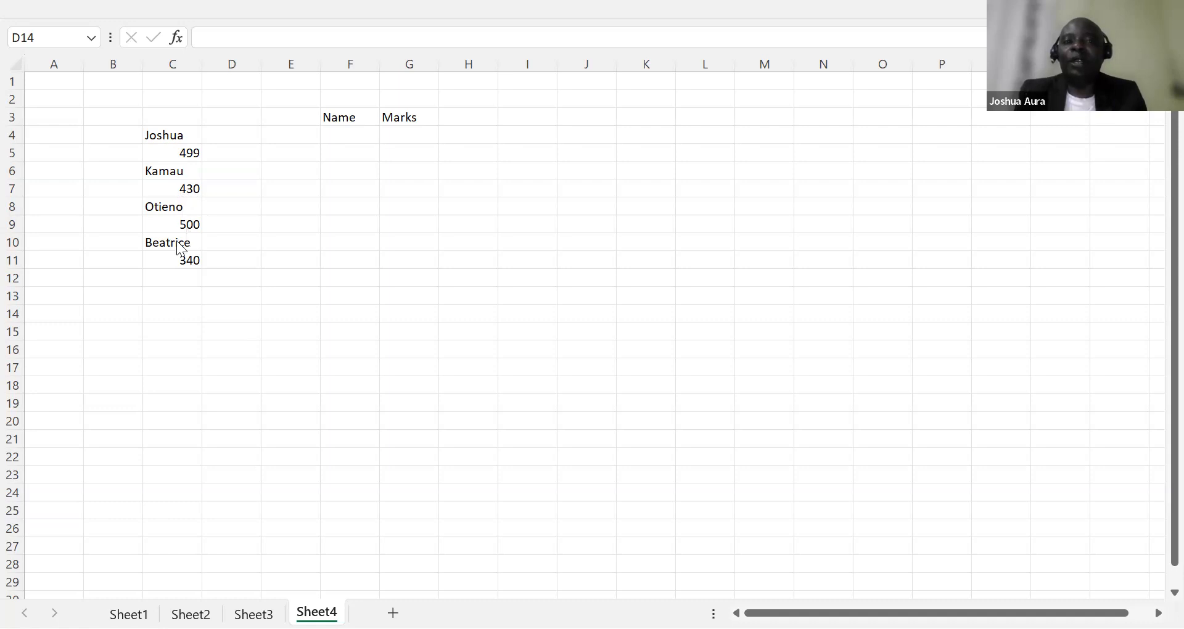
mouse_move(337, 146)
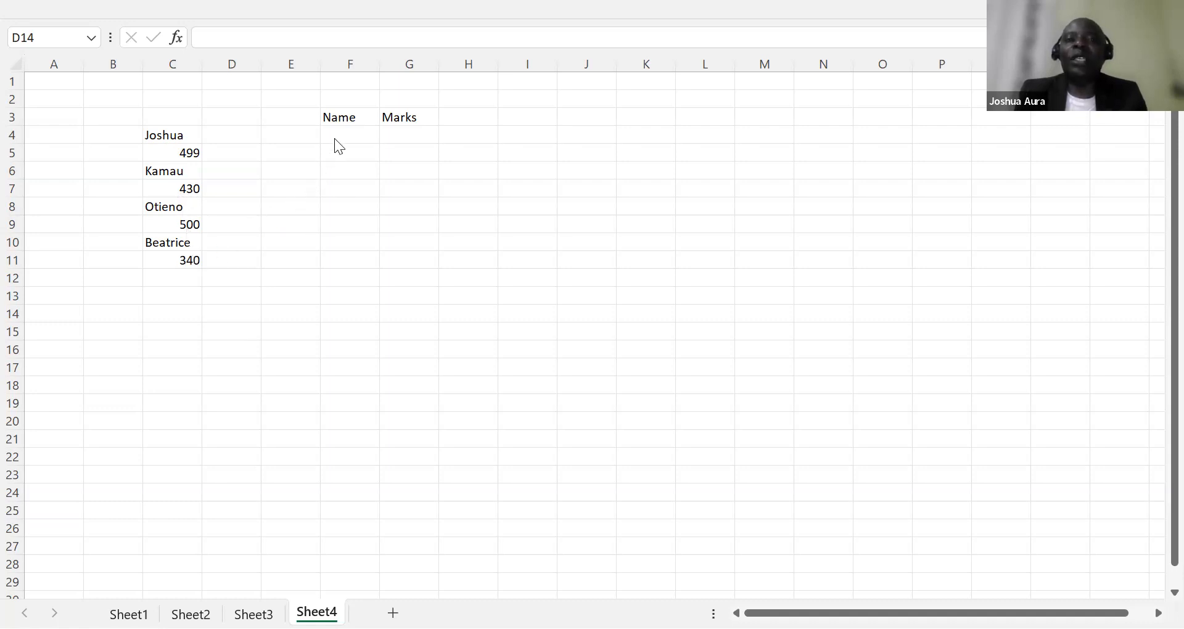
Step: Reference Joshua (C4) in F4 and his mark 499 (C5) in G4, then dismiss the Flash Fill warning
left_click(349, 135)
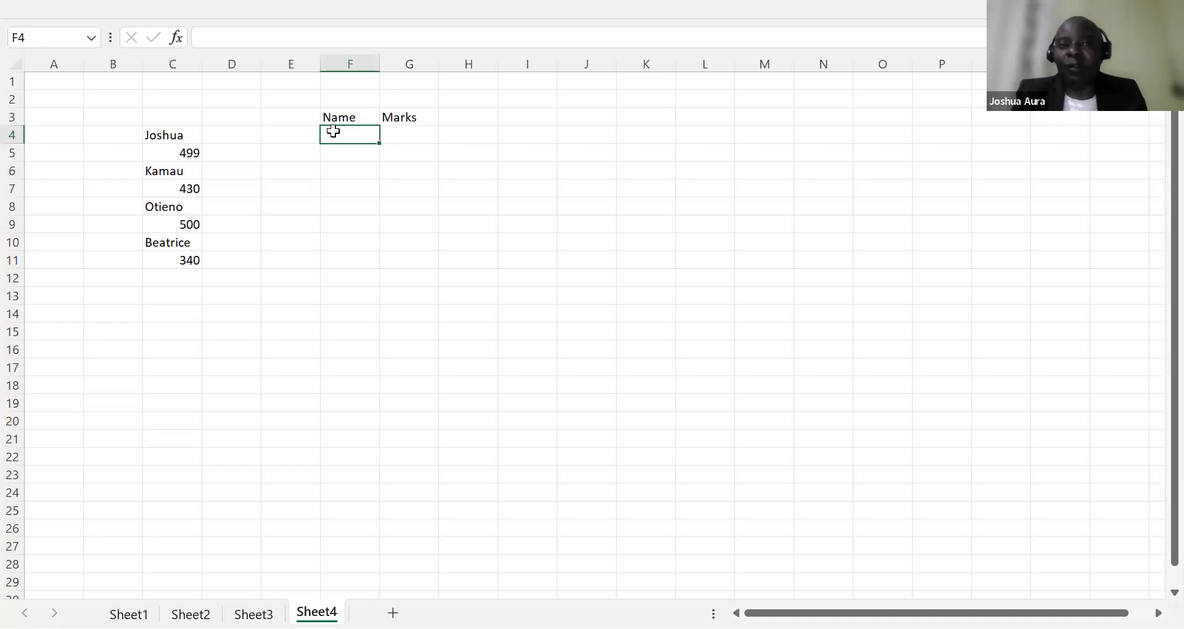
left_click(171, 134)
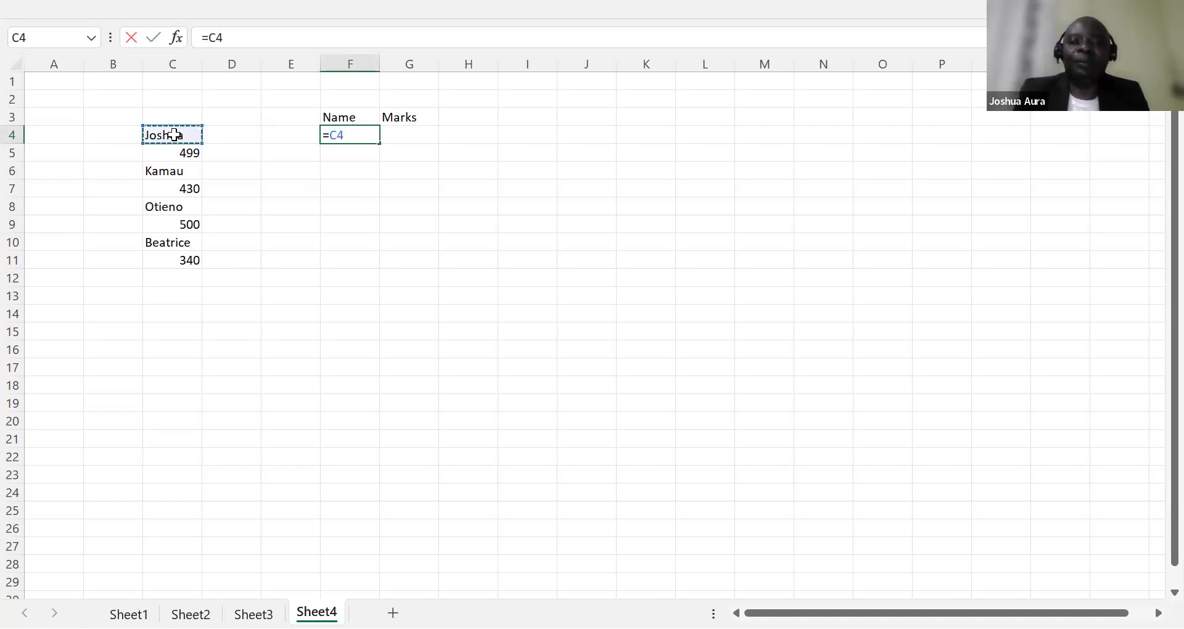
key("enter")
type("=")
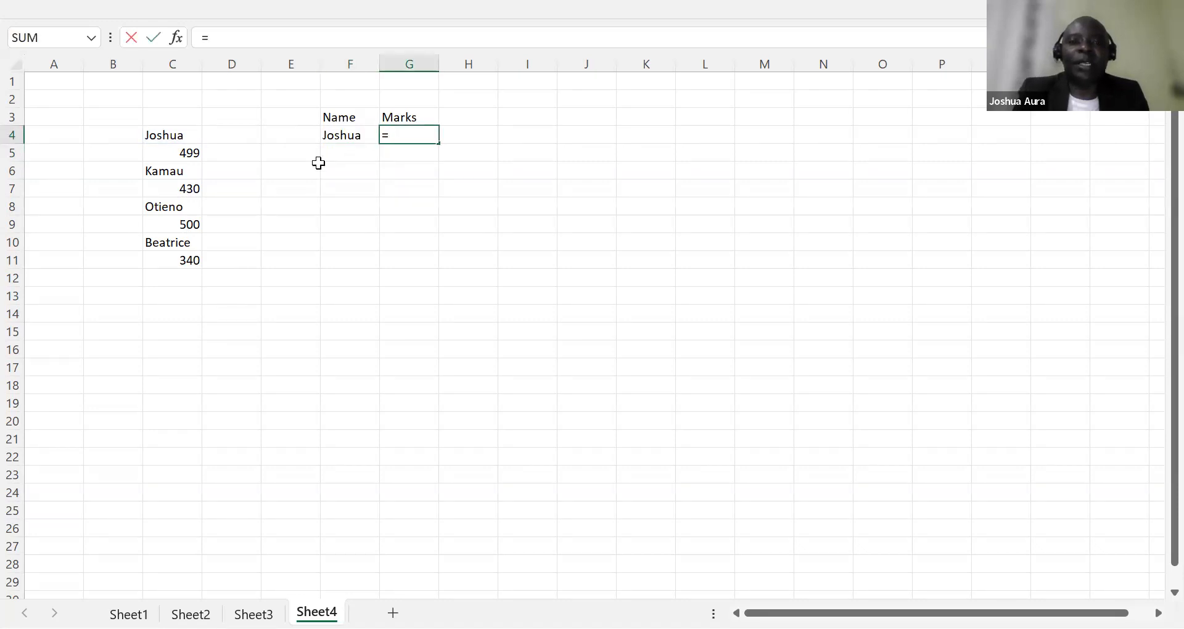
left_click(173, 153)
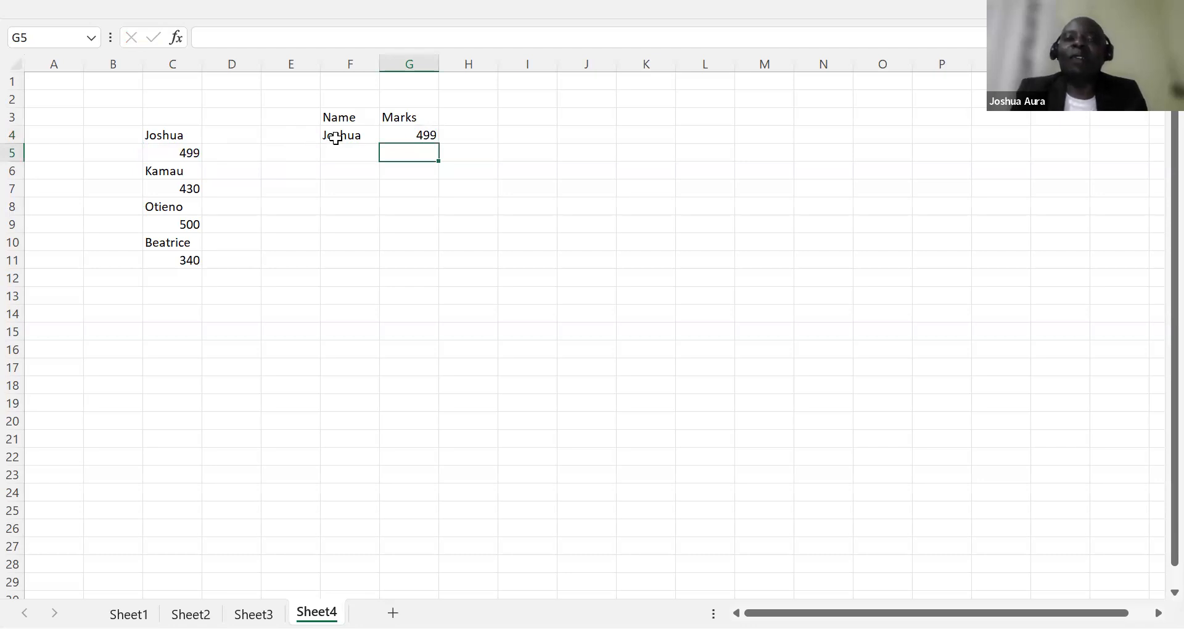
left_click(349, 135)
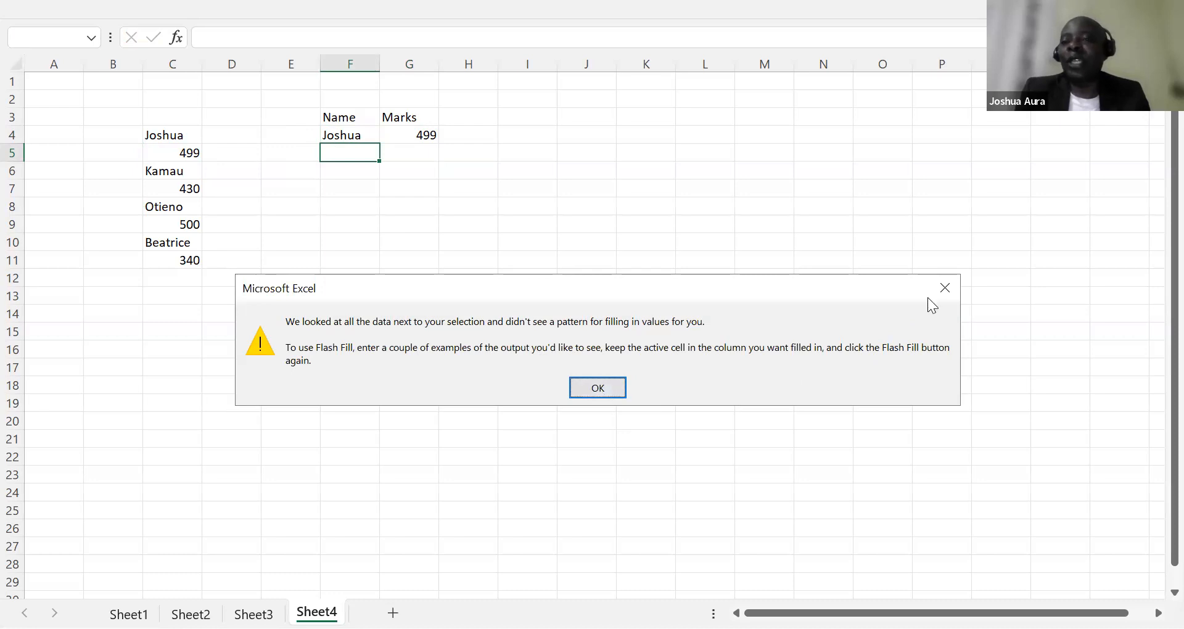
left_click(596, 388)
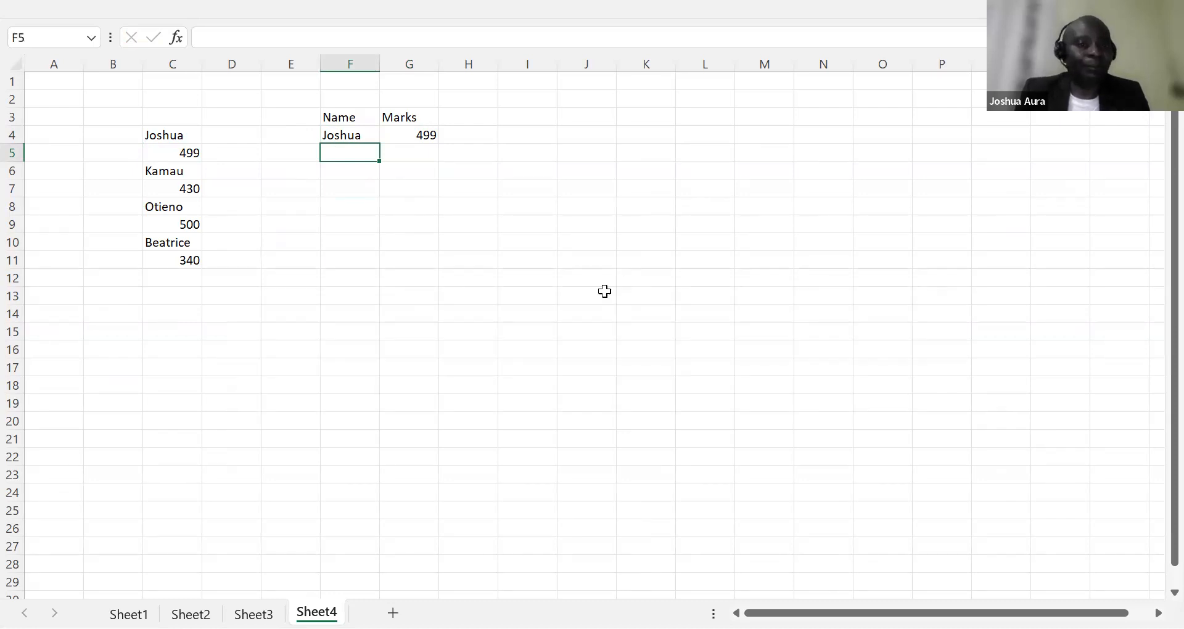
mouse_move(438, 247)
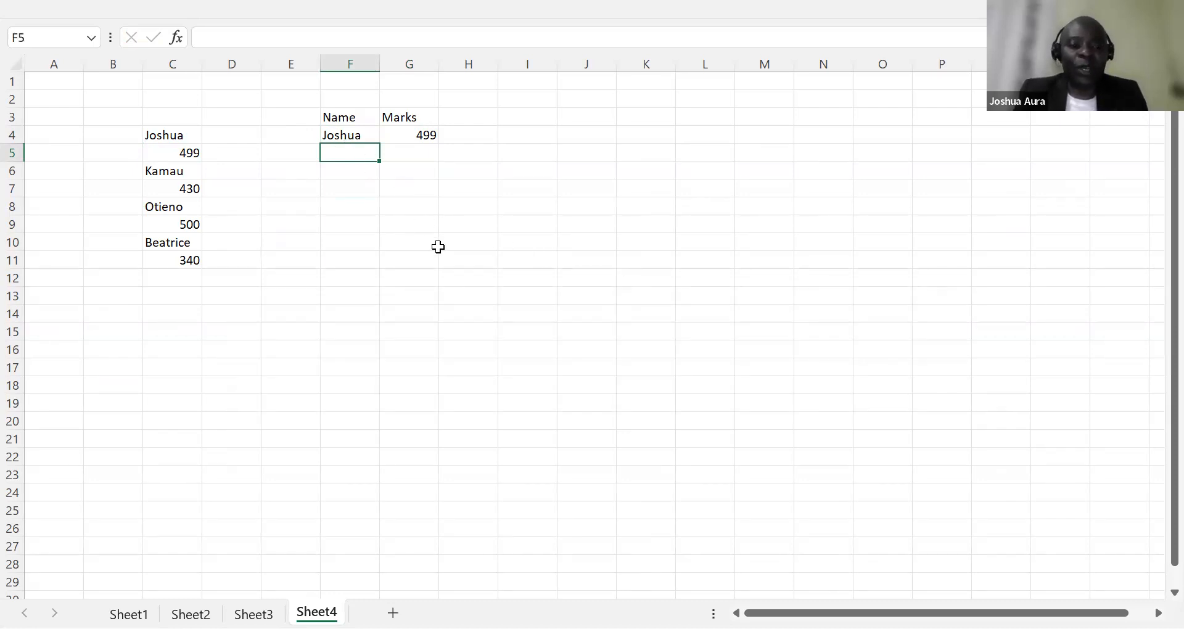
Step: Clear Joshua and 499 from F4:G4, inspect C4, and return to F4
left_click(349, 135)
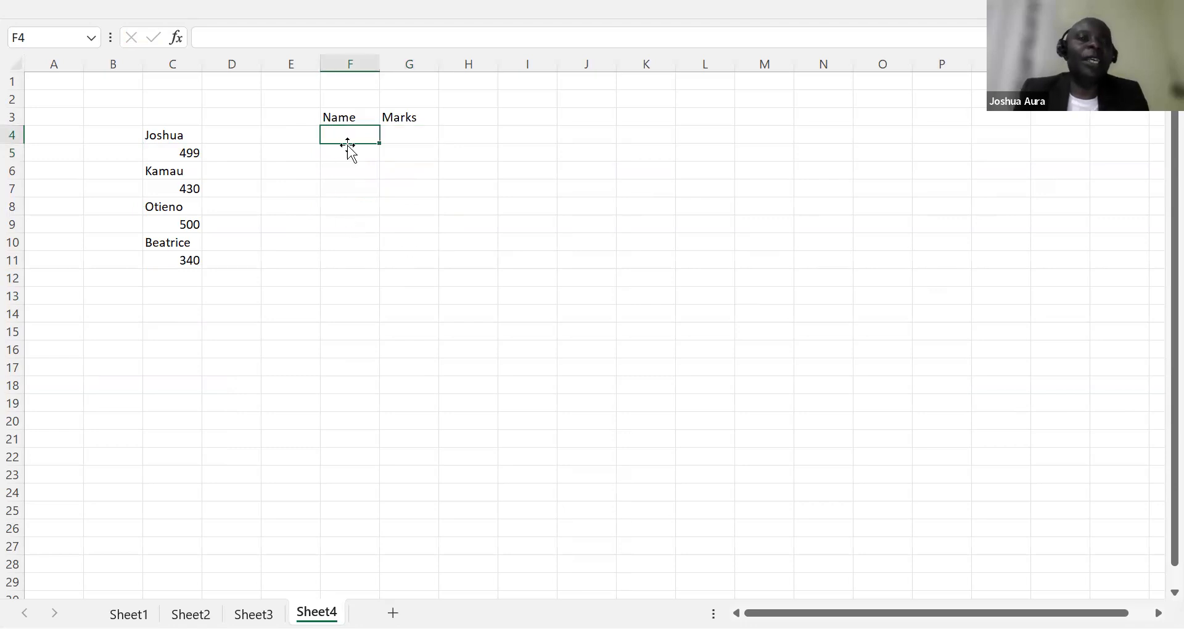
mouse_move(348, 135)
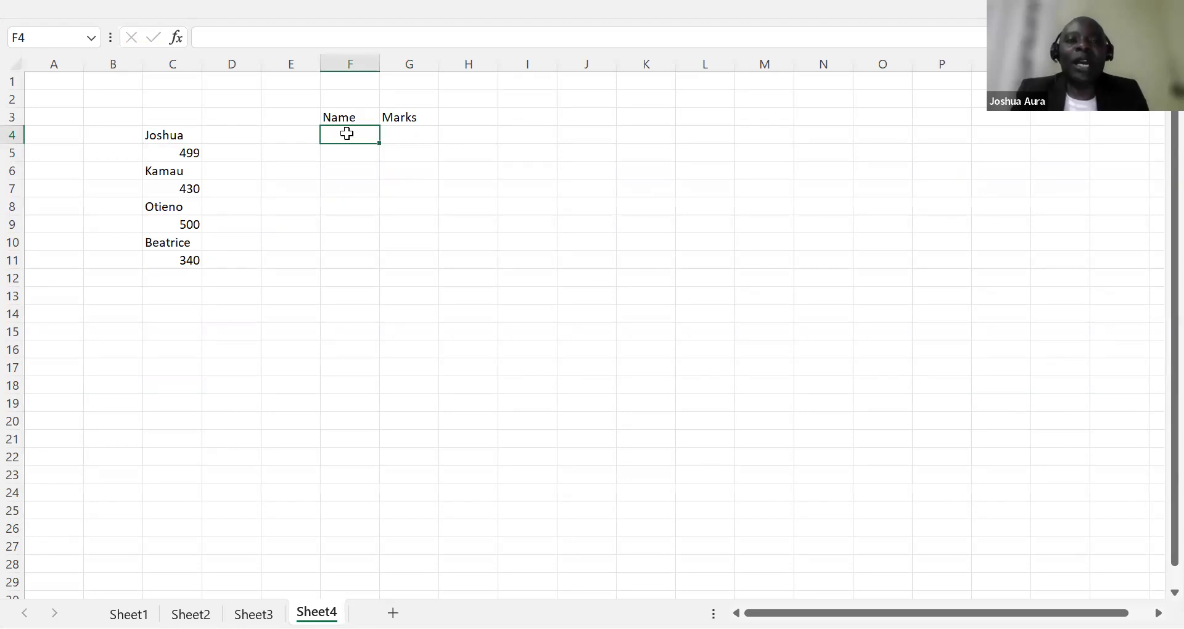
mouse_move(259, 134)
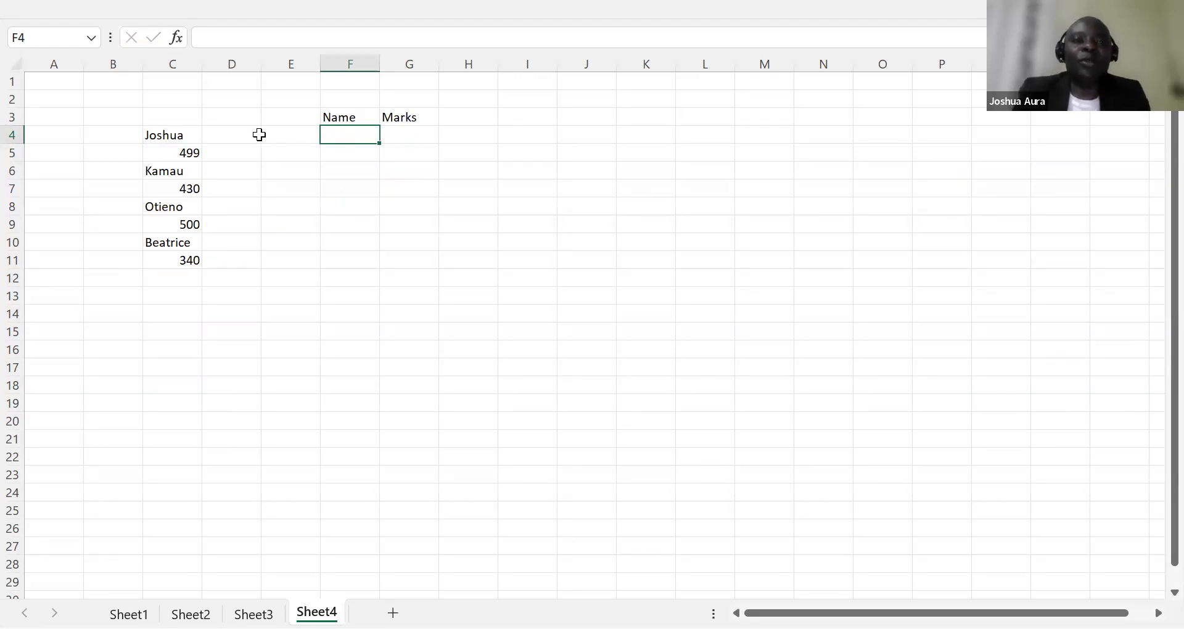
left_click(172, 136)
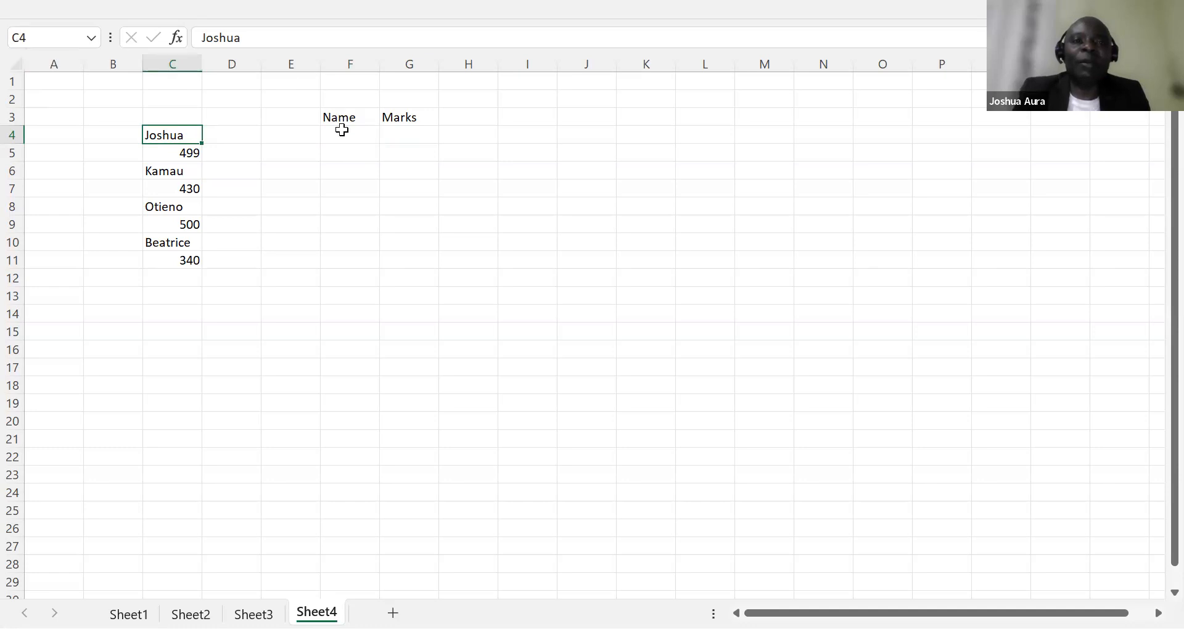
left_click(349, 134)
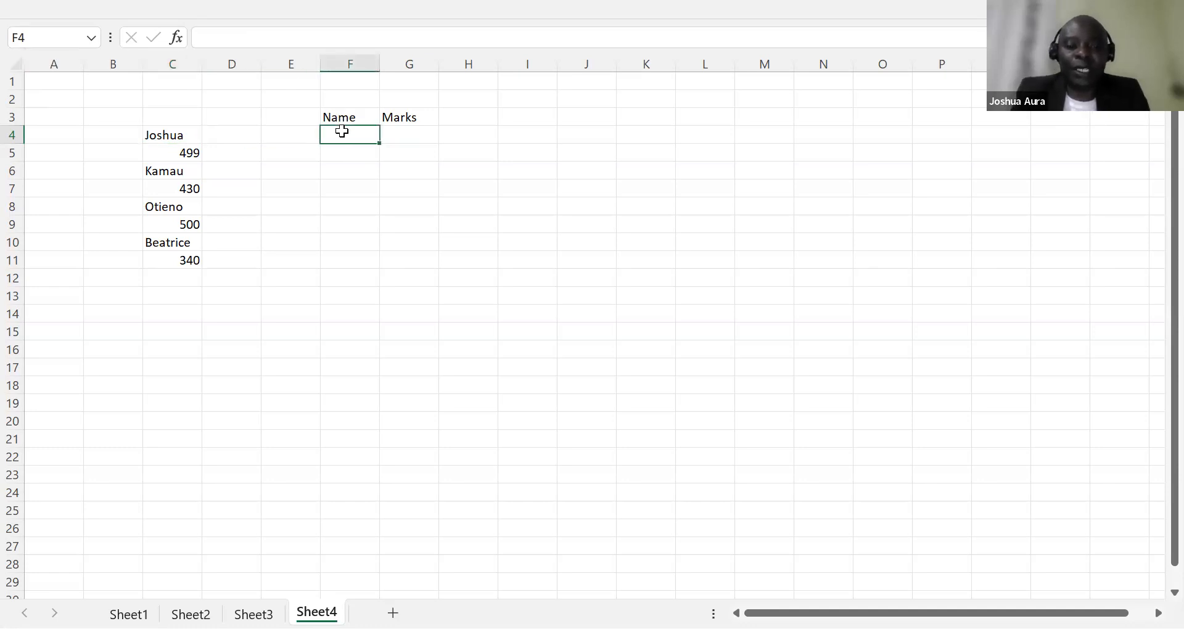
Step: Enter placeholder text C4 and C5 in F4:G4, then C6 in F5 and C7 in G5
type("C")
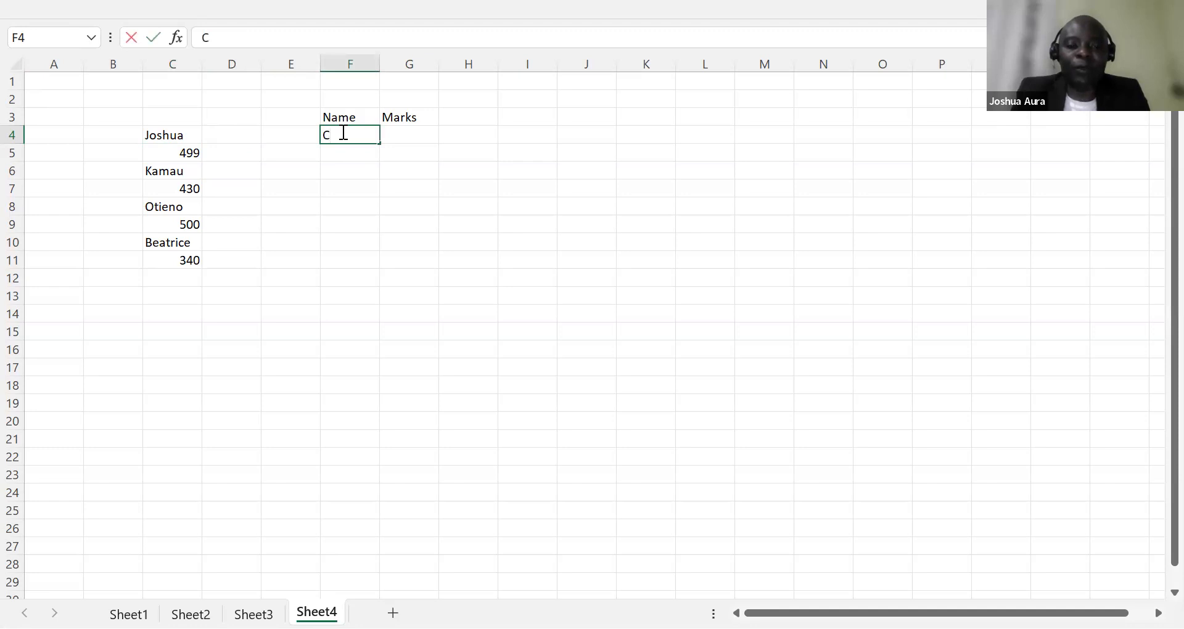
type("4")
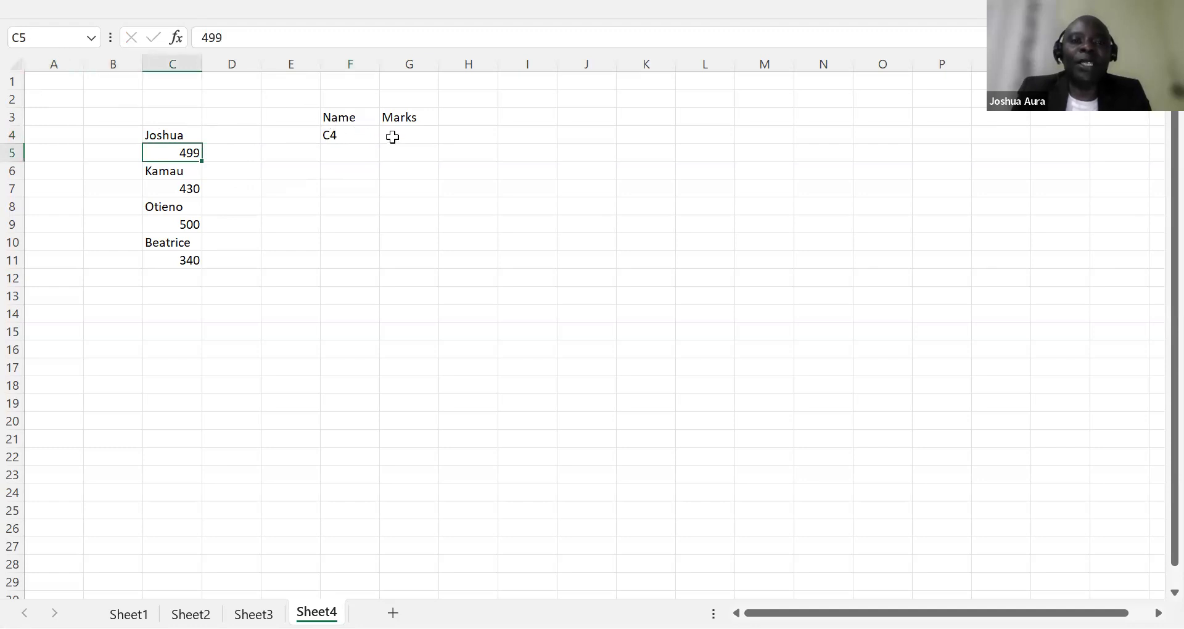
type("C5")
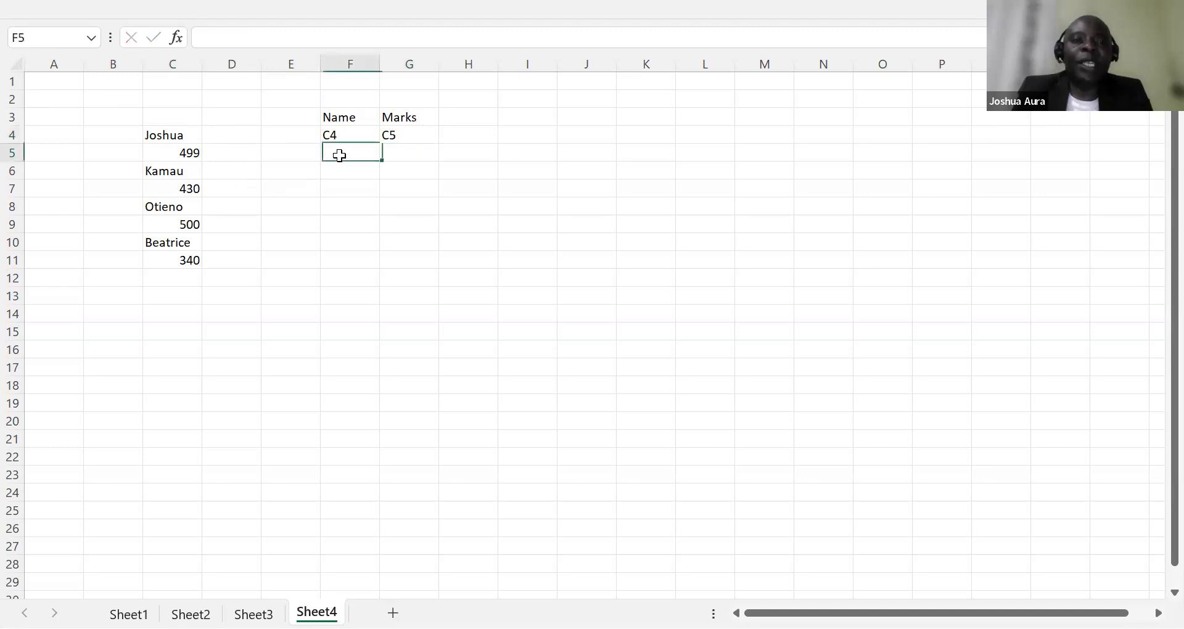
left_click(172, 170)
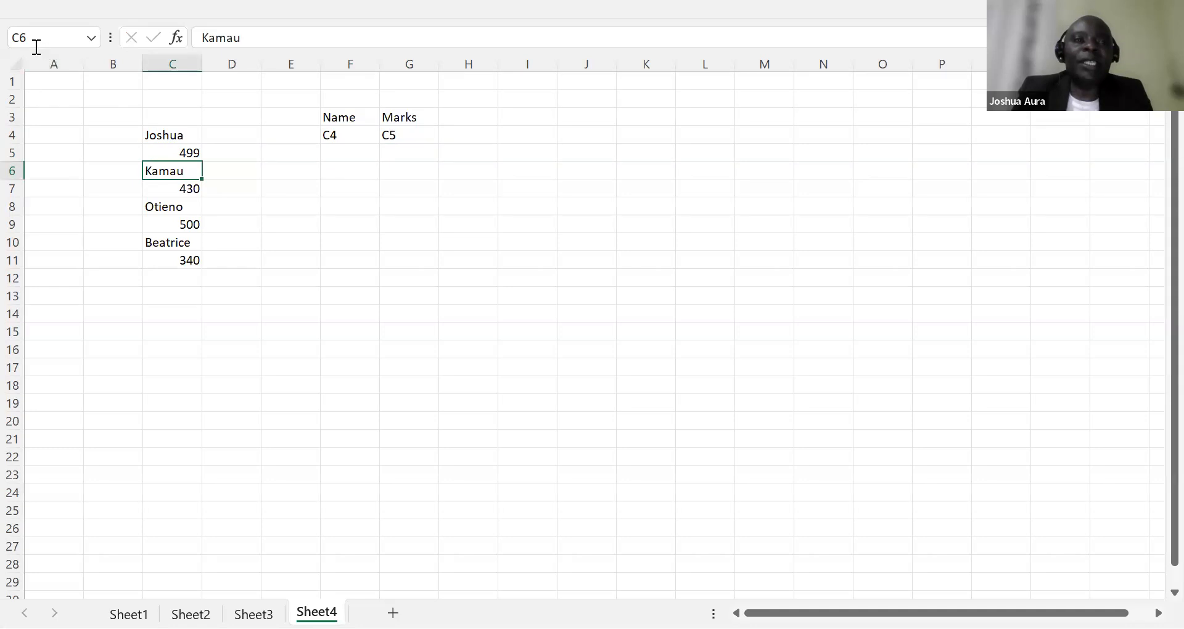
mouse_move(312, 142)
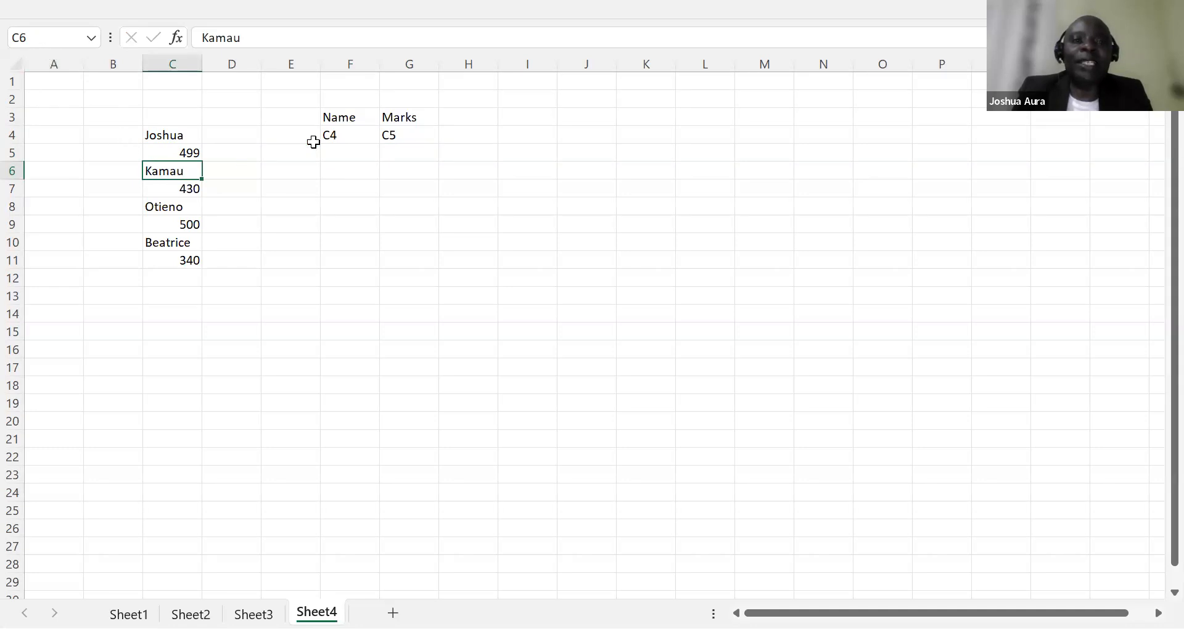
left_click(349, 153)
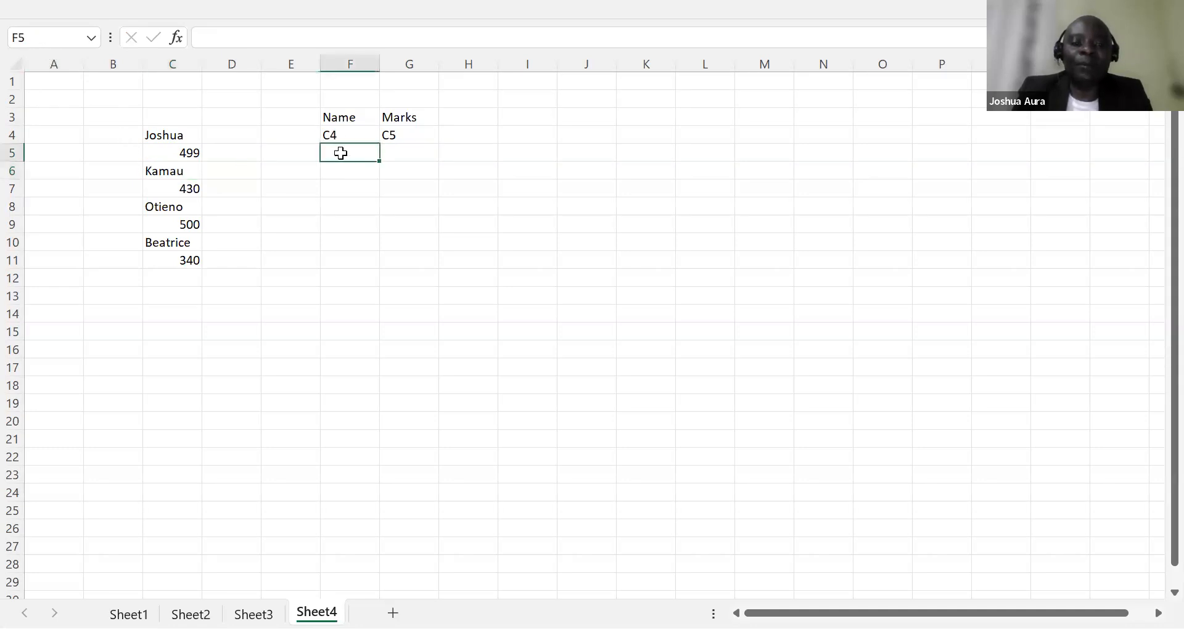
type("C4")
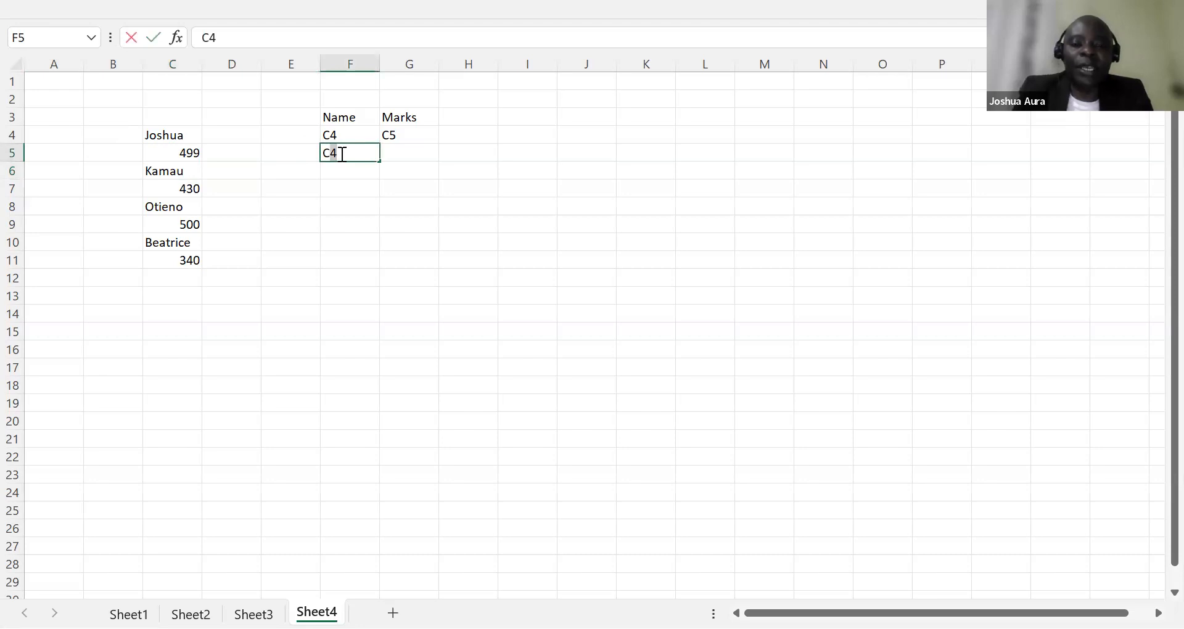
type("C6")
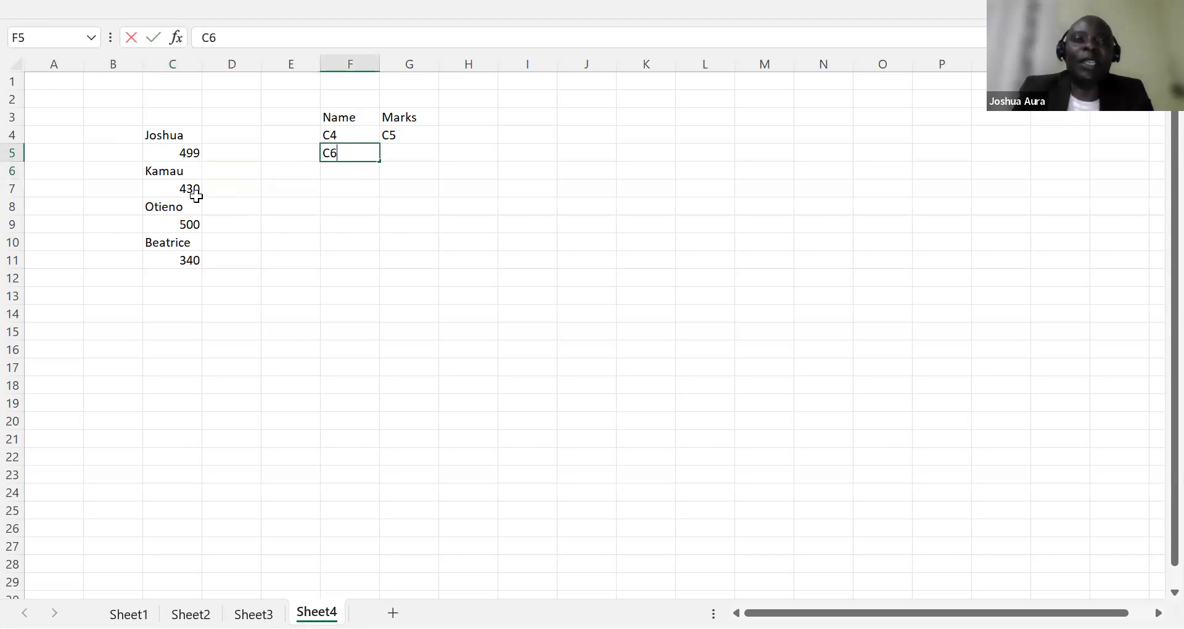
left_click(173, 187)
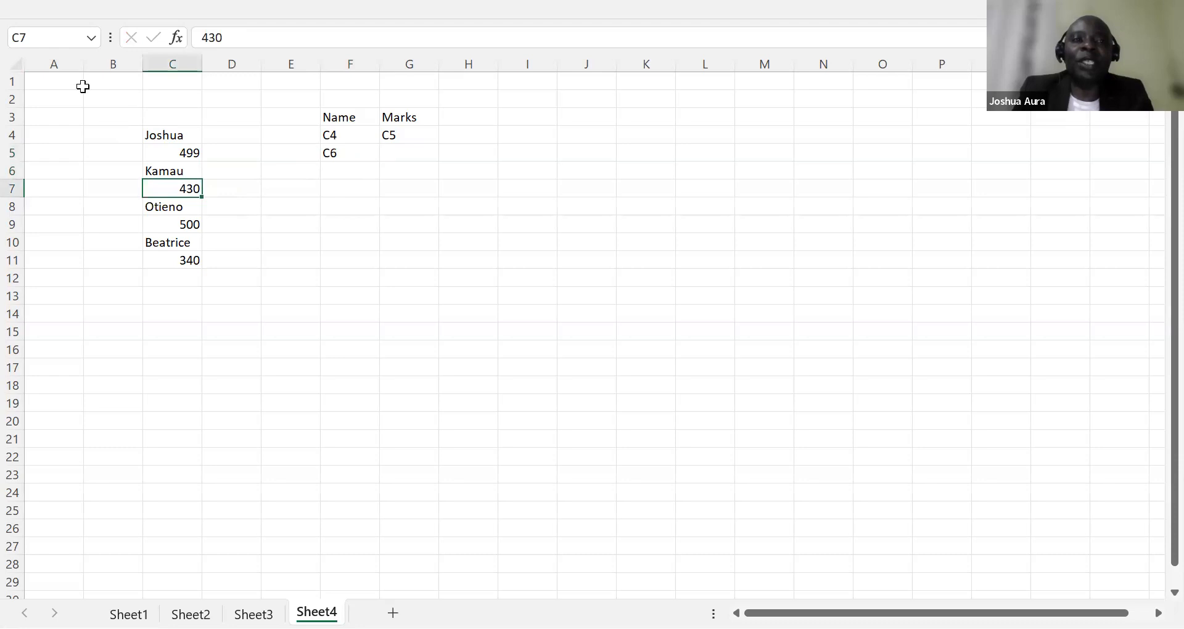
left_click(409, 152)
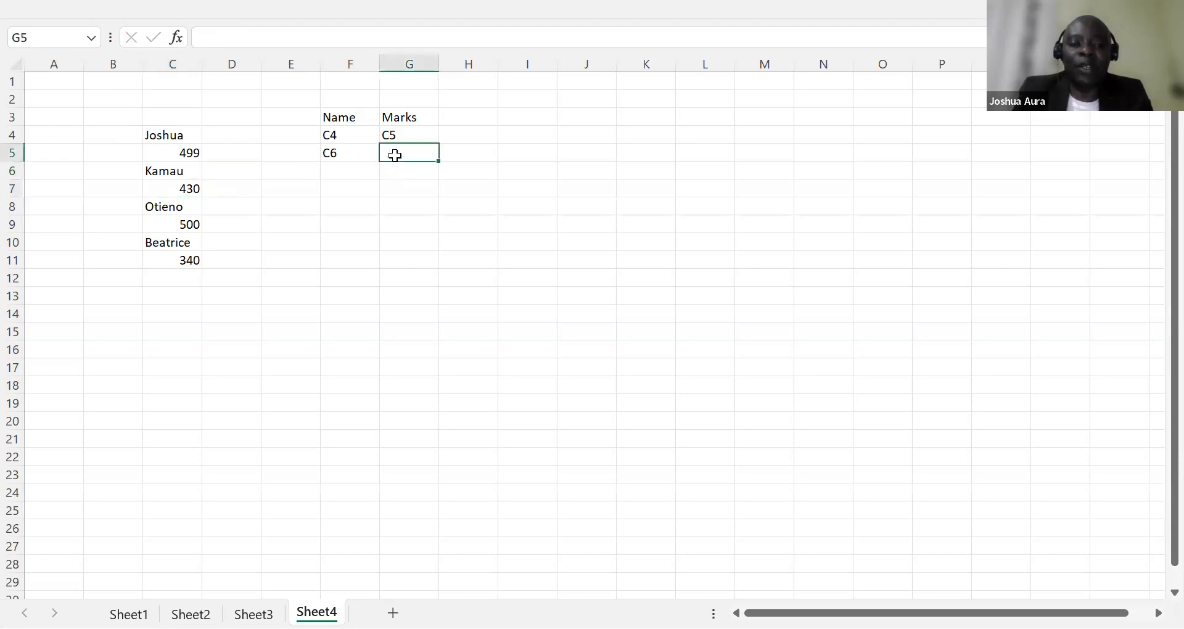
type("C5")
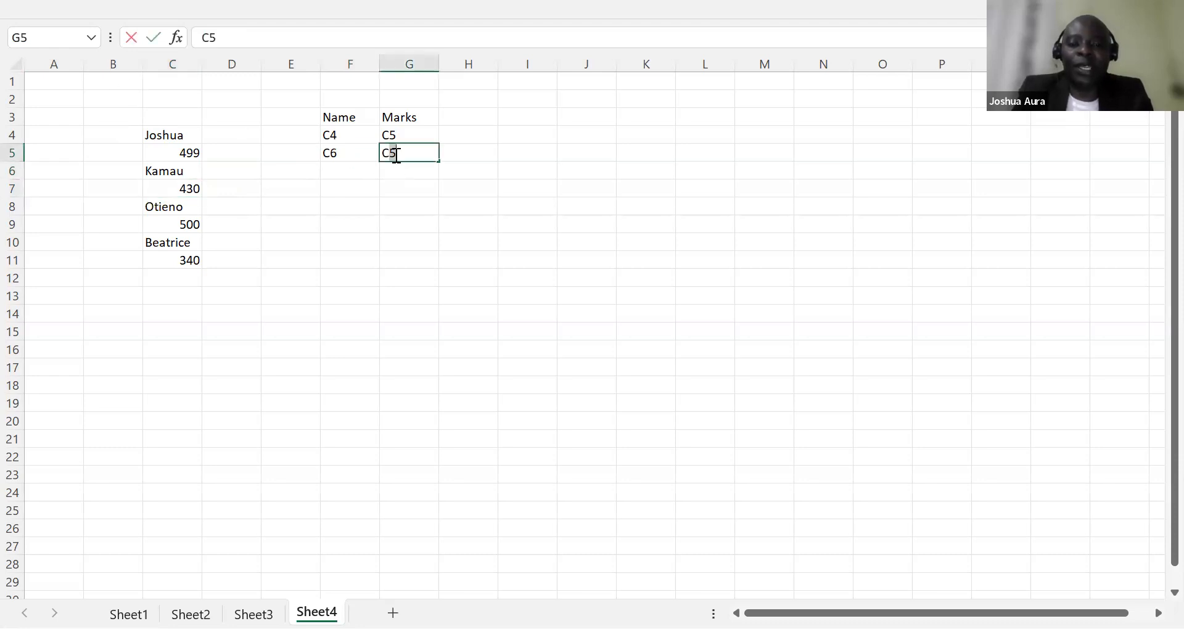
type("7")
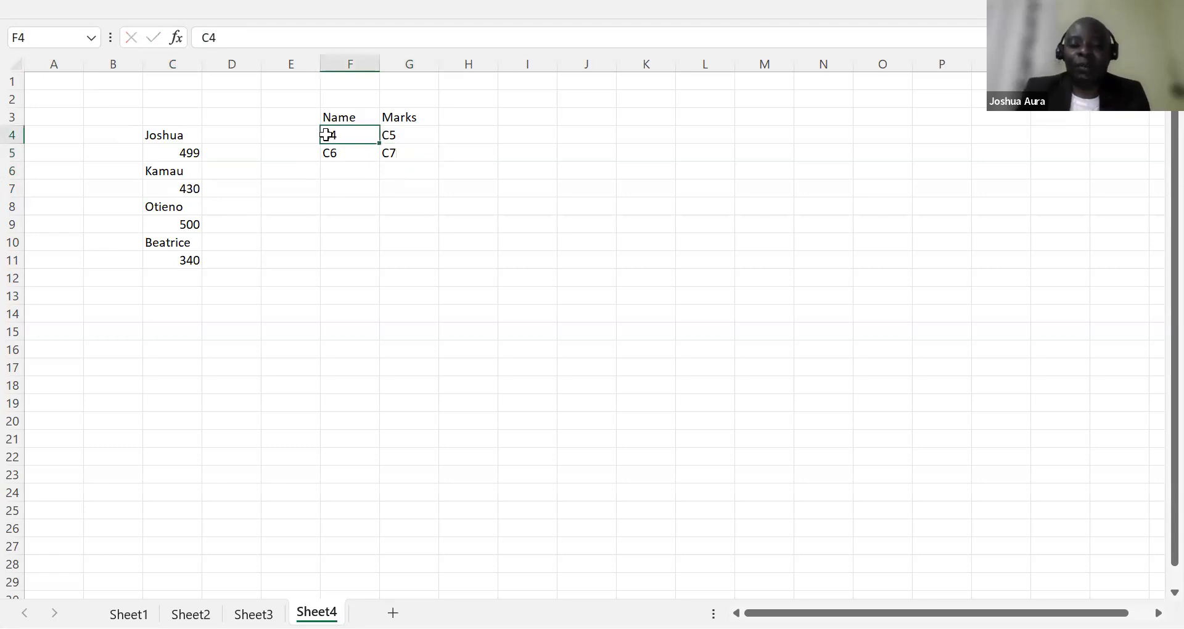
Step: Autofill the F4:G5 placeholder pattern down to row 12 (C8/C9 through C18/C19)
left_click_drag(349, 135, 408, 153)
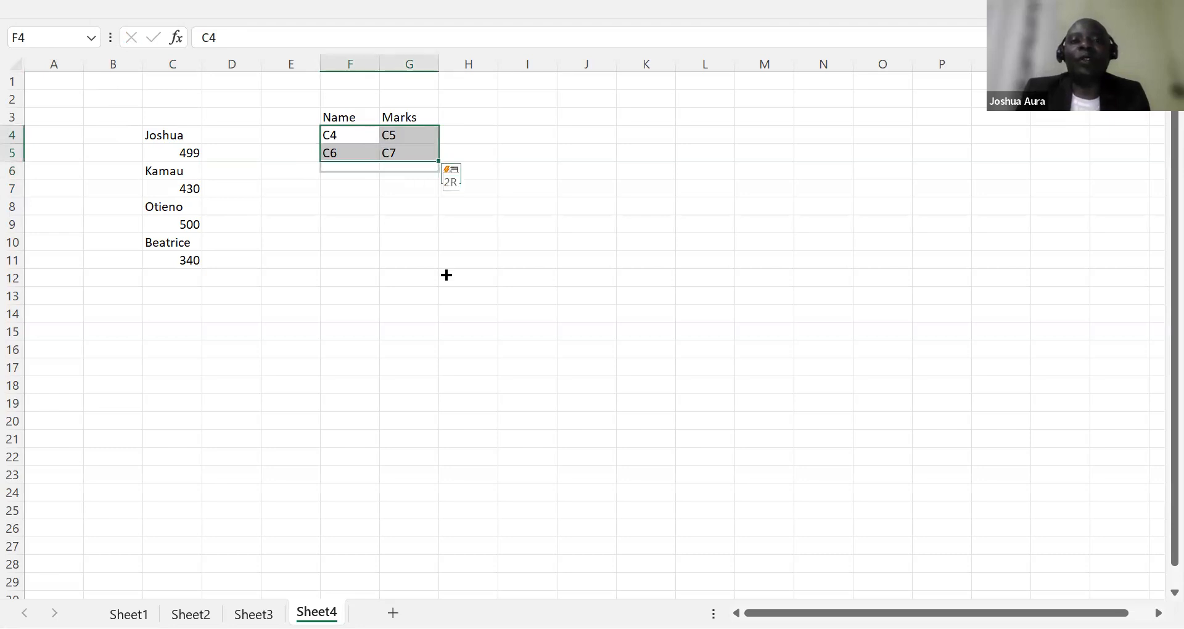
left_click_drag(438, 162, 438, 285)
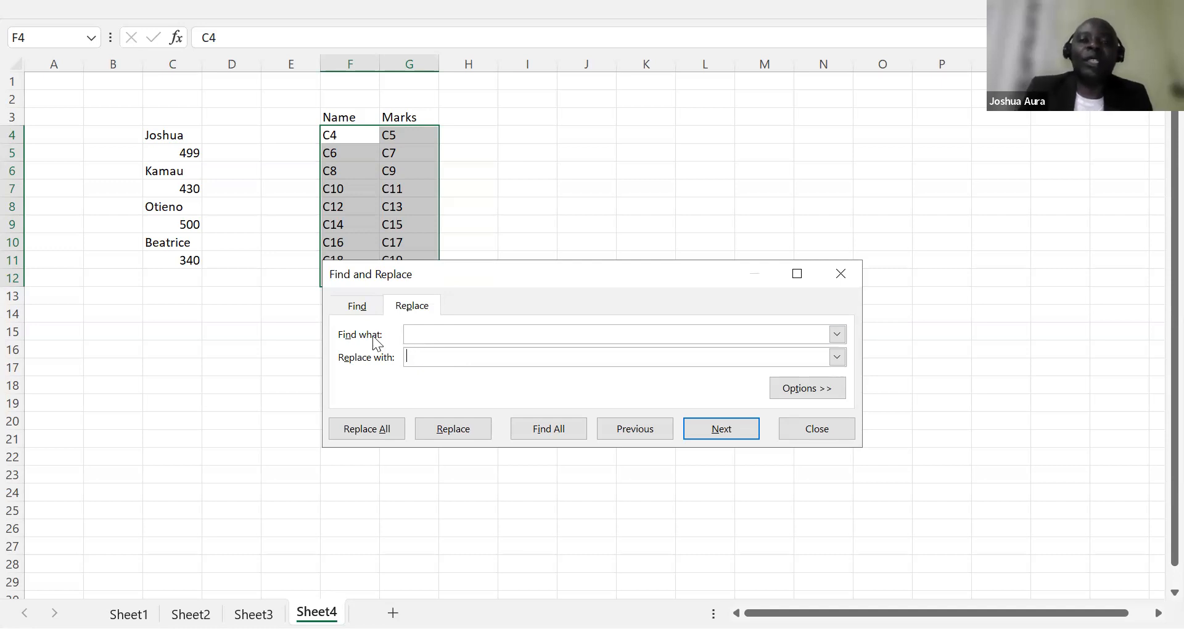
mouse_move(334, 223)
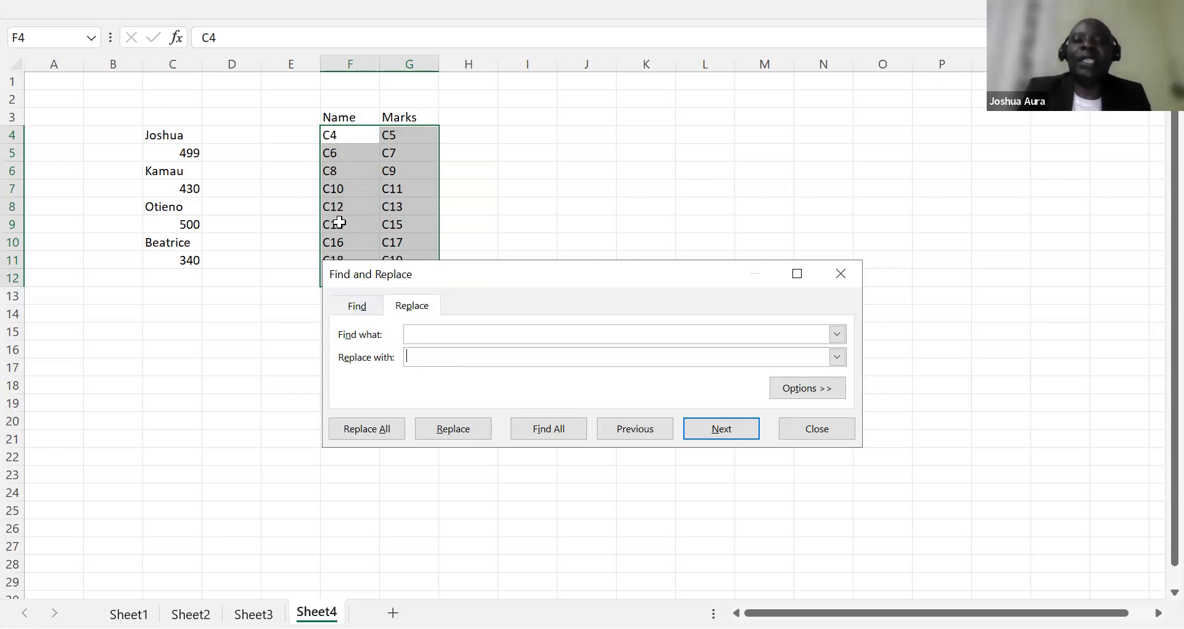
Step: Replace all C with =C so the placeholders become formulas listing the four names and marks
left_click(619, 335)
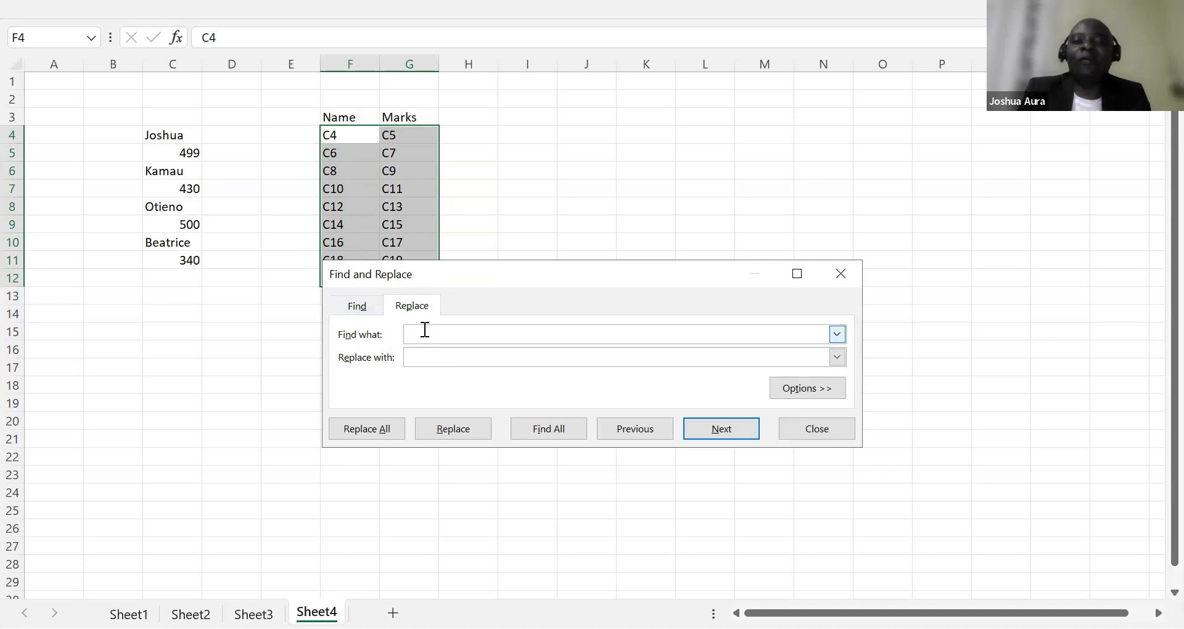
type("C")
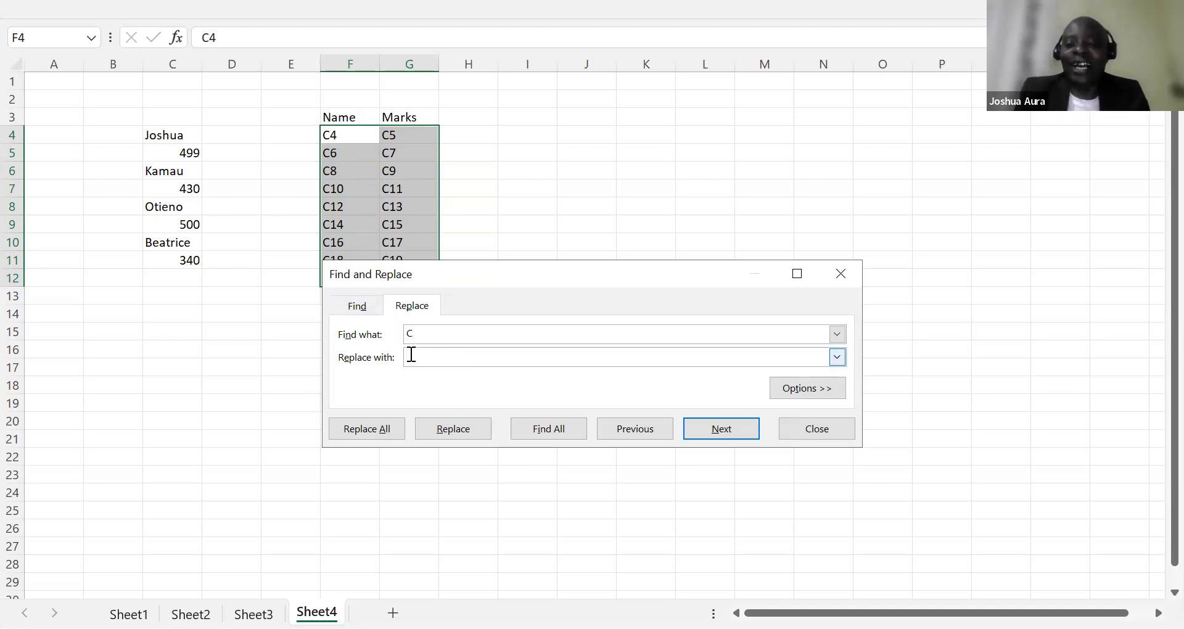
type("C")
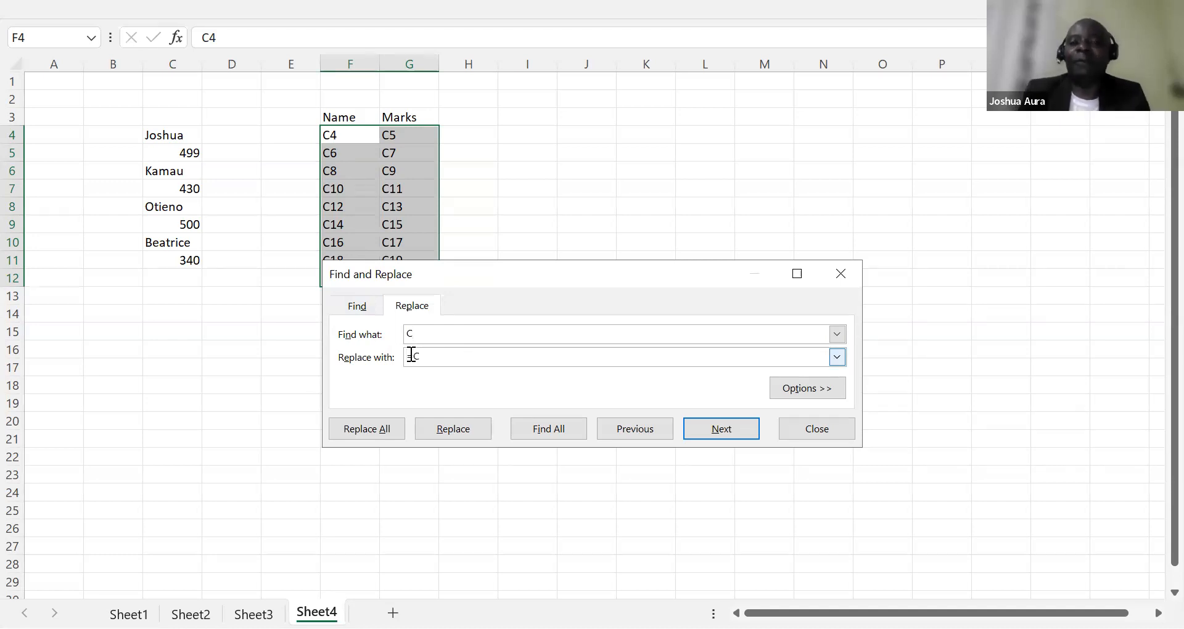
type("=")
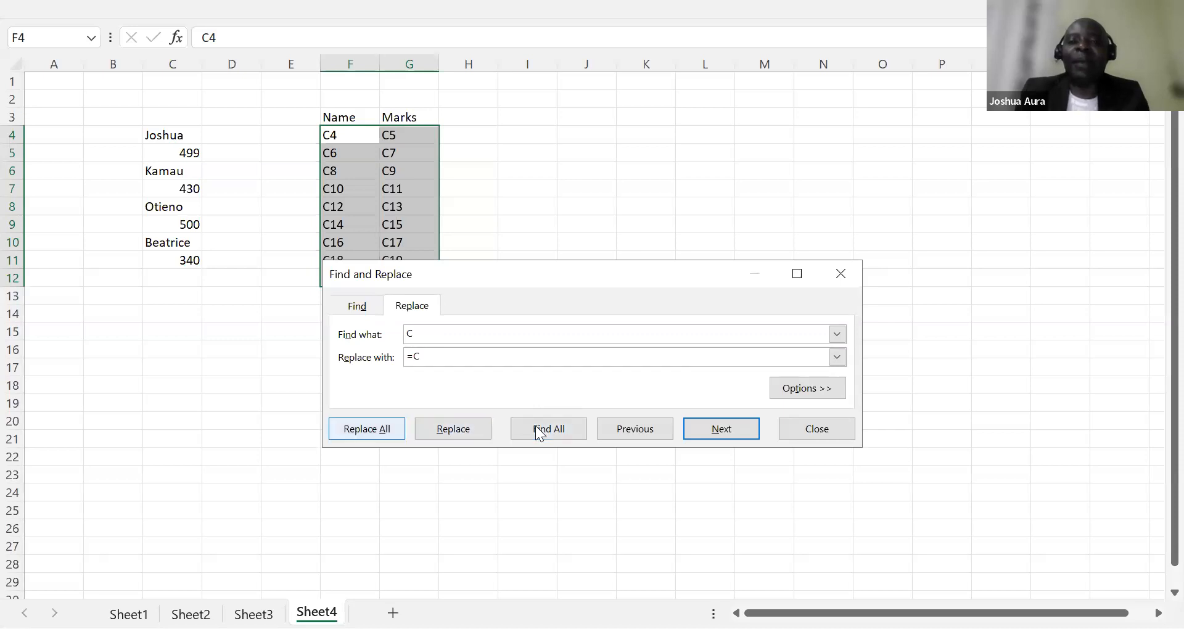
left_click(367, 428)
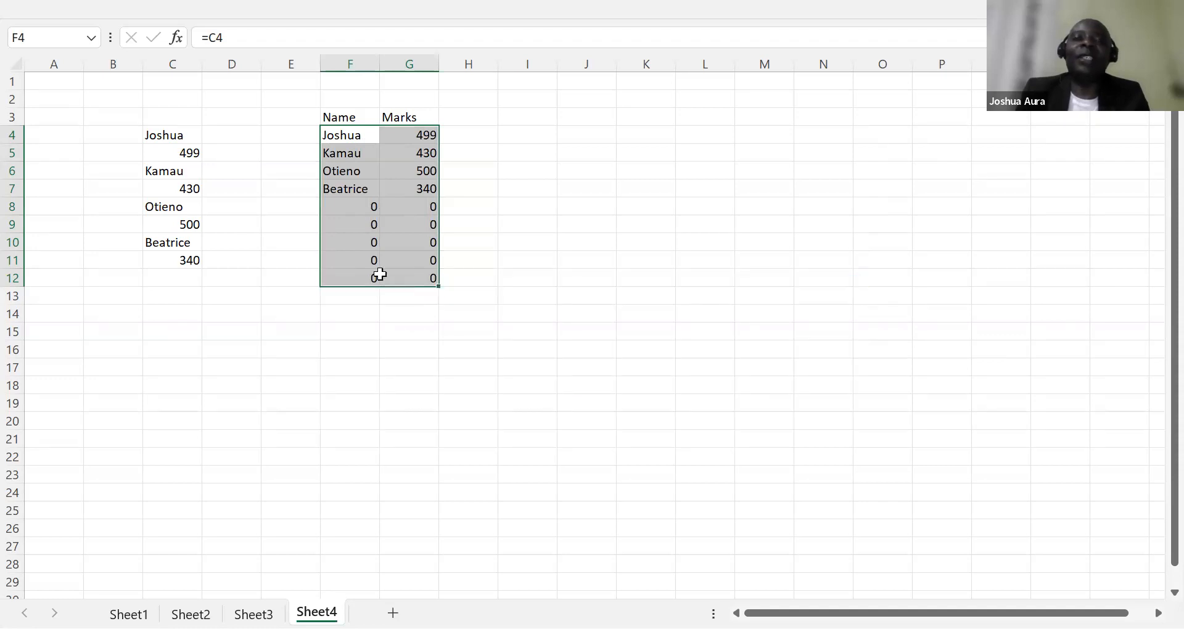
mouse_move(318, 161)
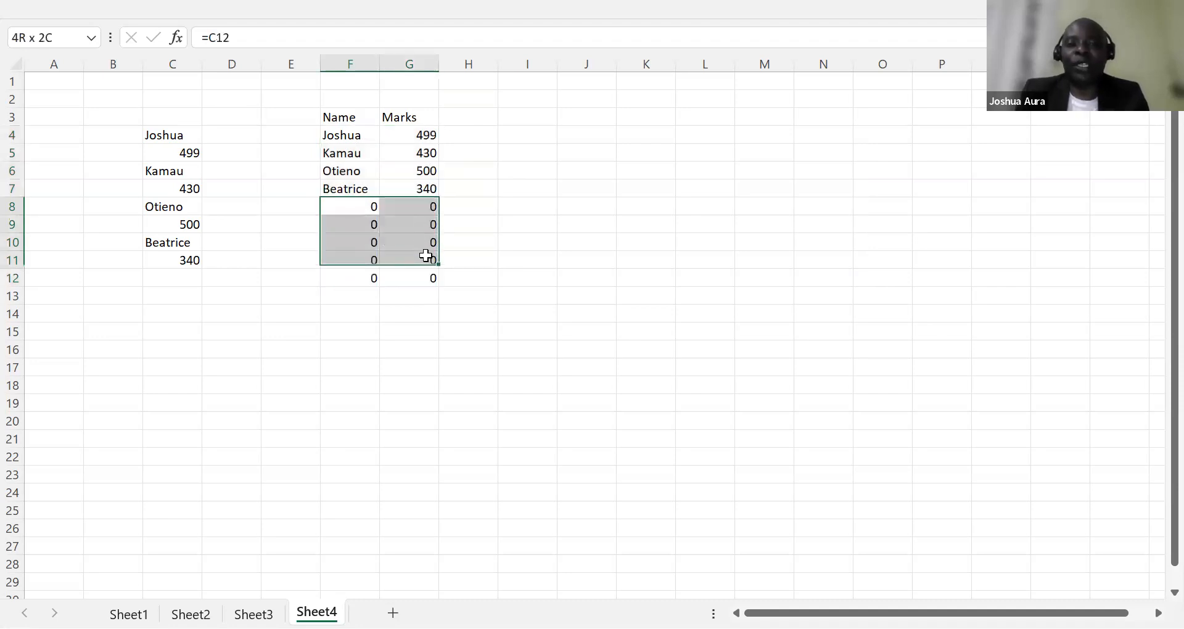
Step: Delete the zero-valued formulas in F8:G12, leaving only the four students
left_click_drag(433, 259, 432, 277)
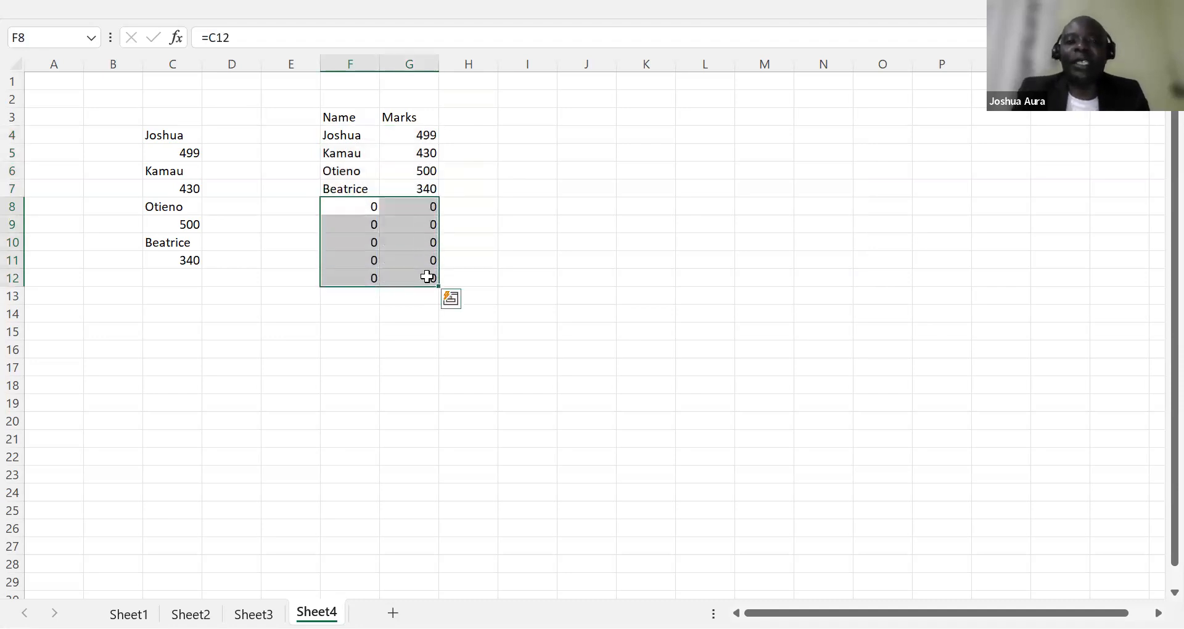
key("Delete")
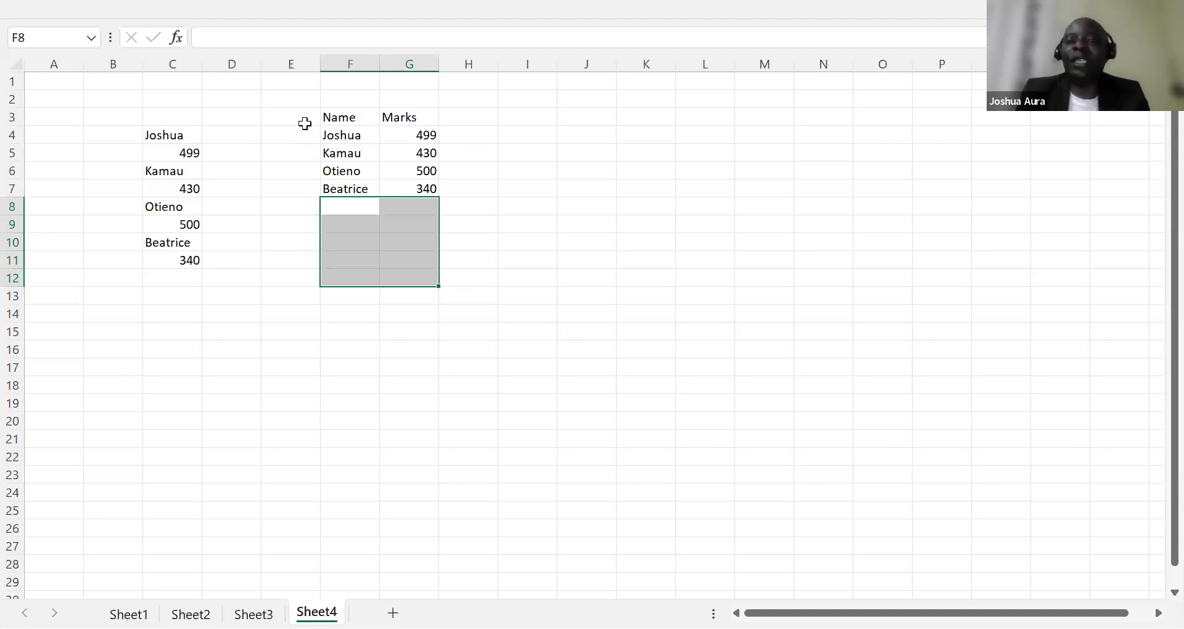
mouse_move(518, 358)
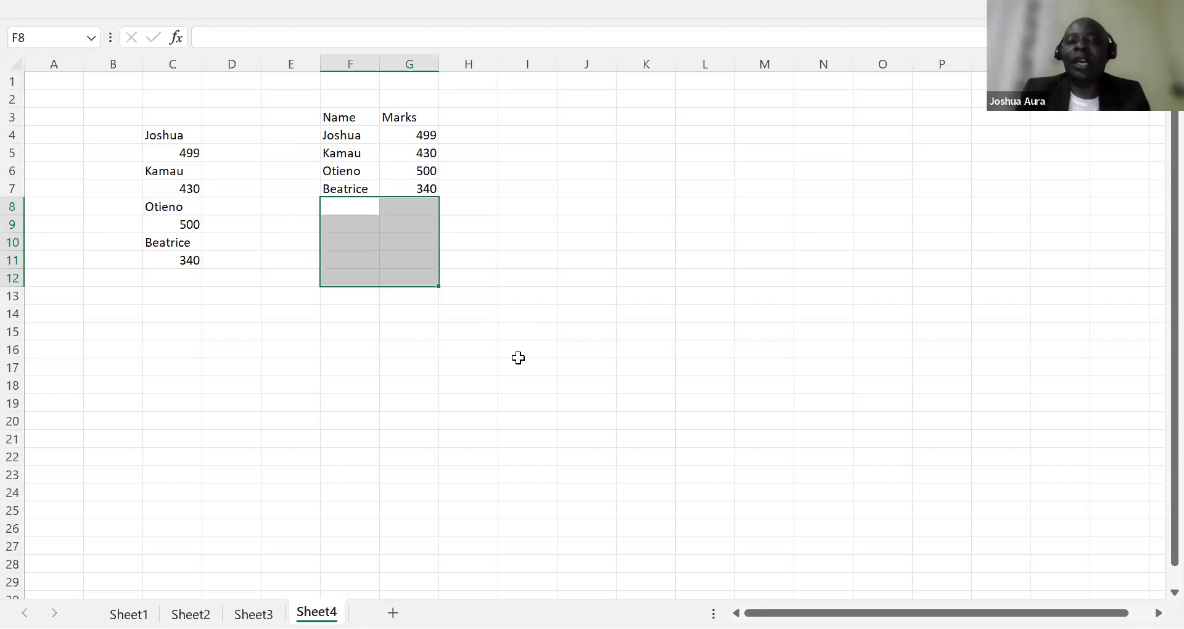